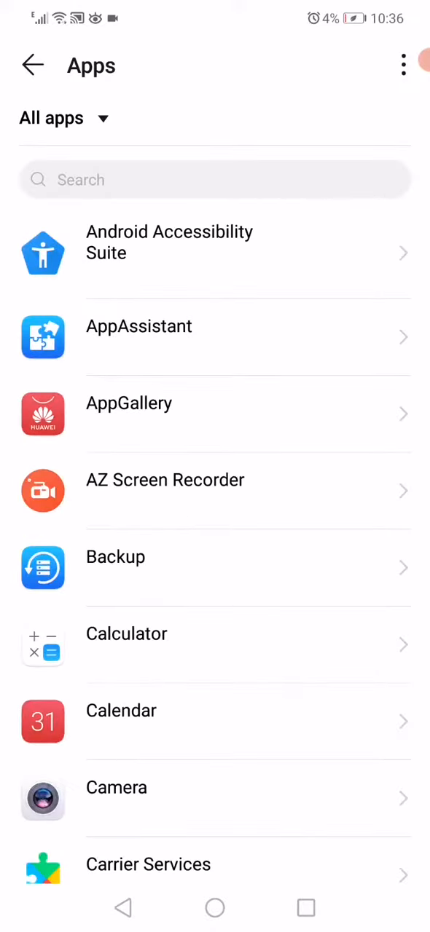
Scroll the All apps list down to the entries around Snapchat.
scroll(down, 3)
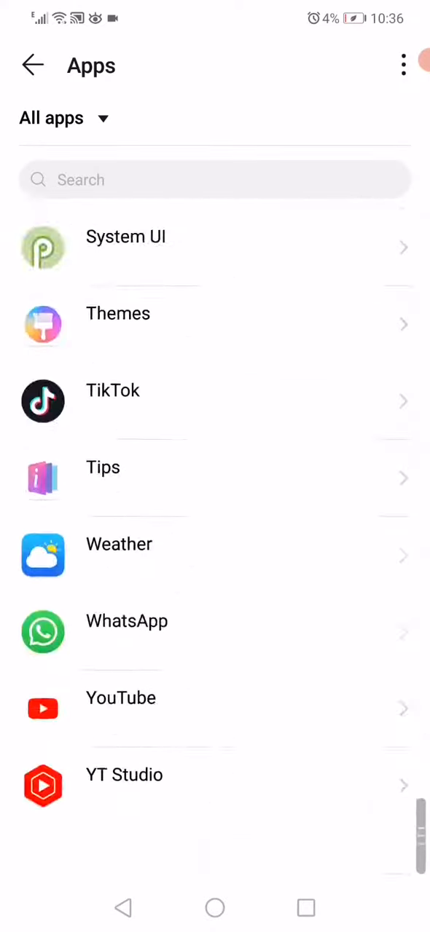
scroll(down, 3)
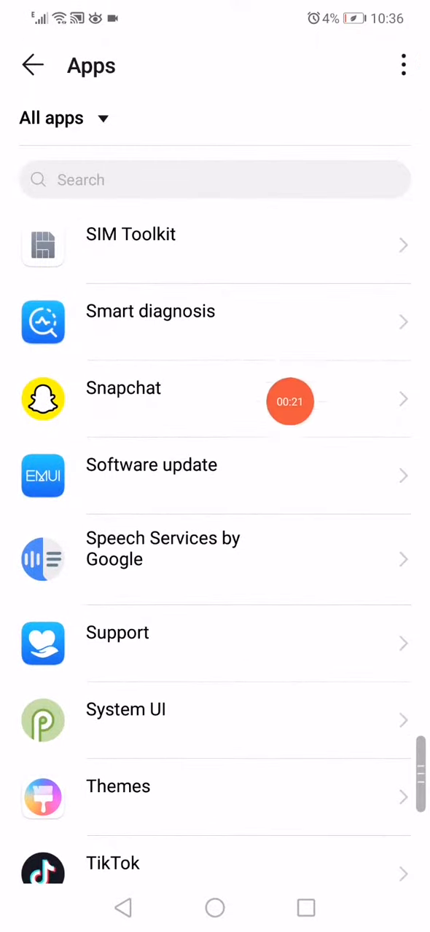
Clear Snapchat's cached data from its Storage page and return to app info.
click(123, 388)
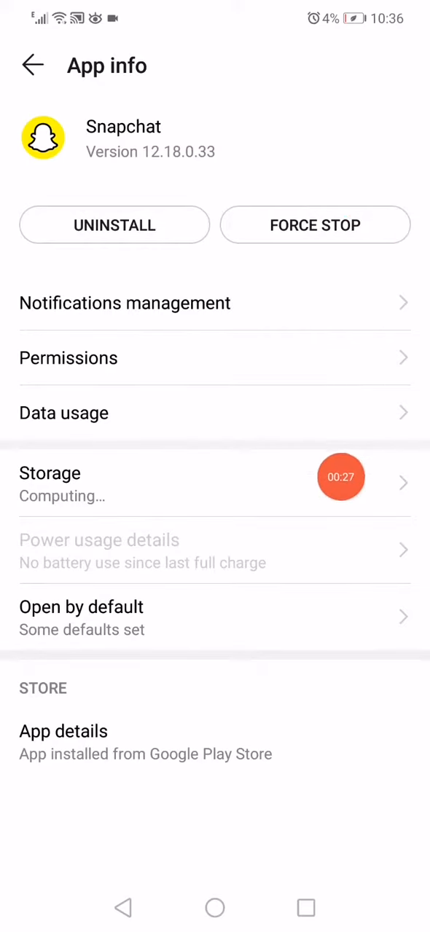
click(50, 472)
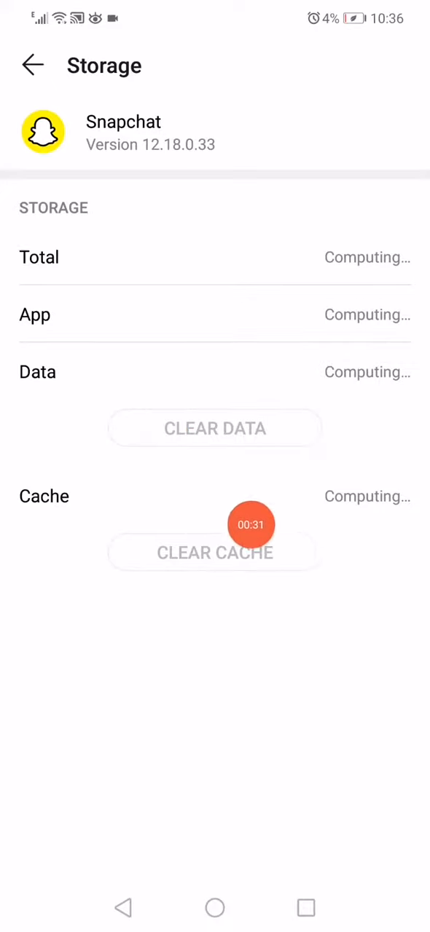
click(32, 64)
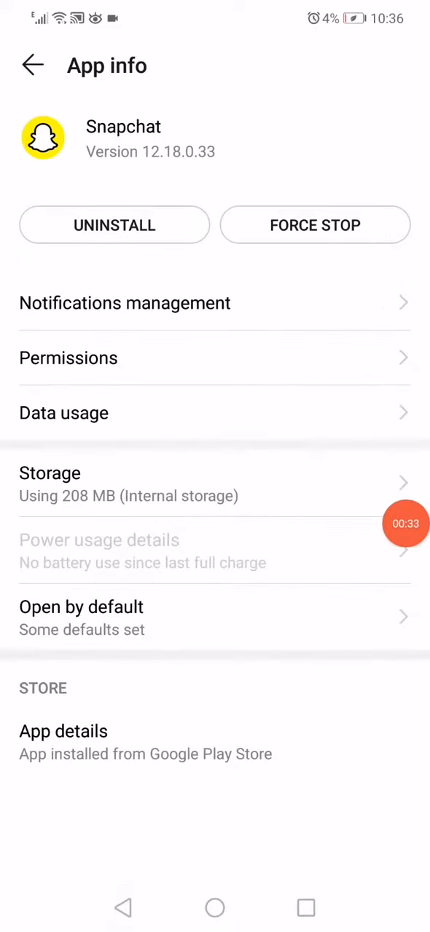
In Wireless & networks, switch Airplane mode on and then back off.
click(32, 64)
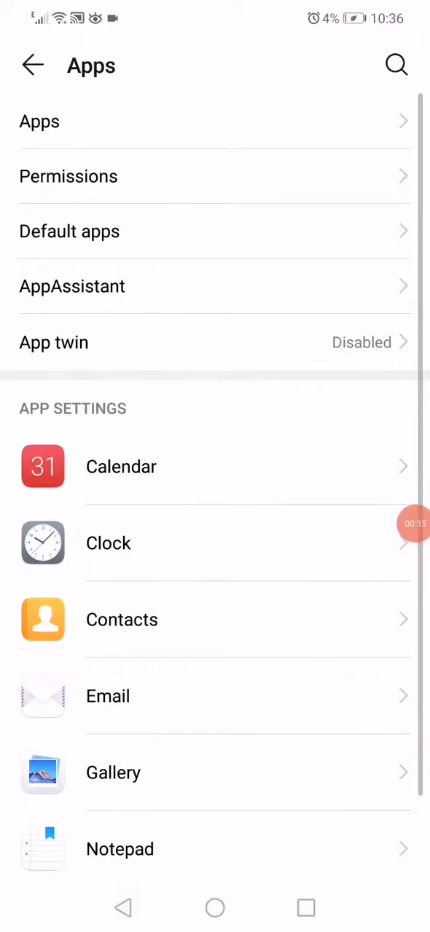
click(32, 65)
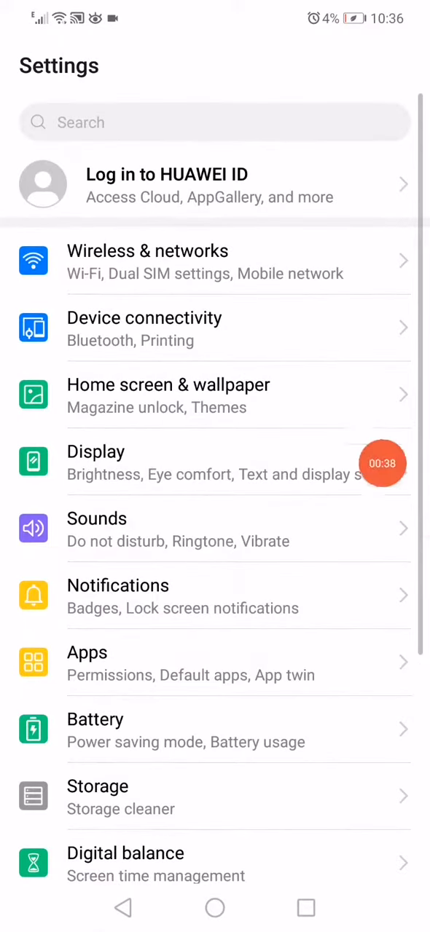
click(147, 262)
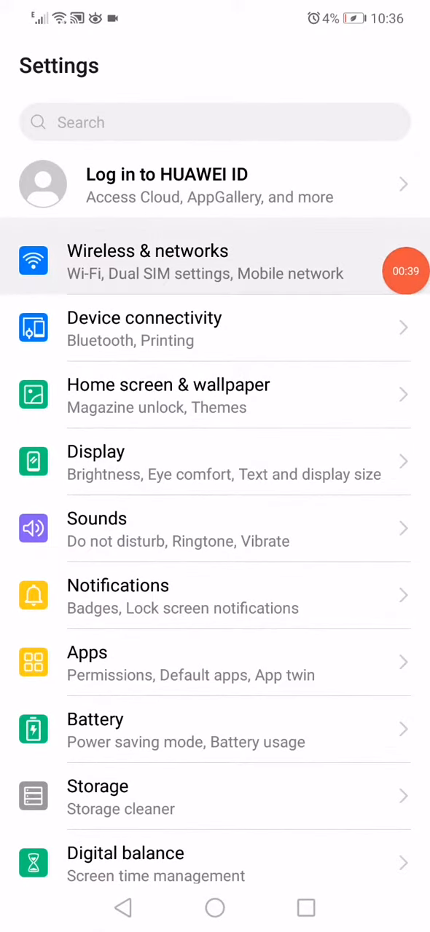
click(147, 261)
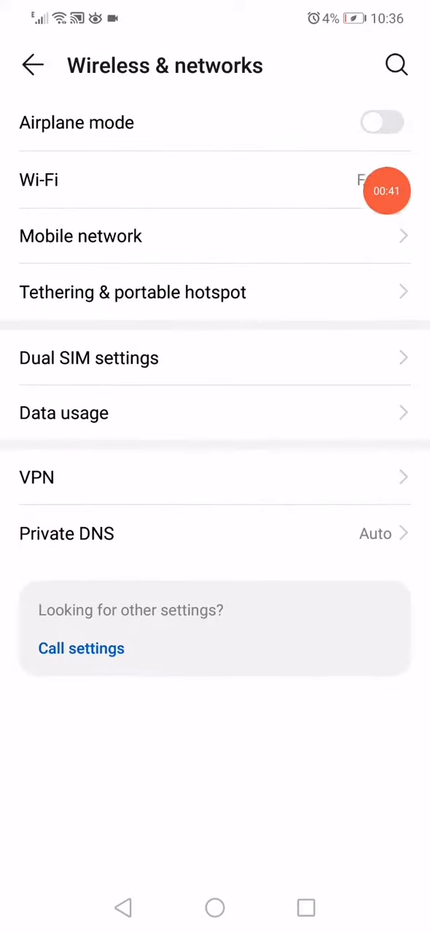
click(381, 122)
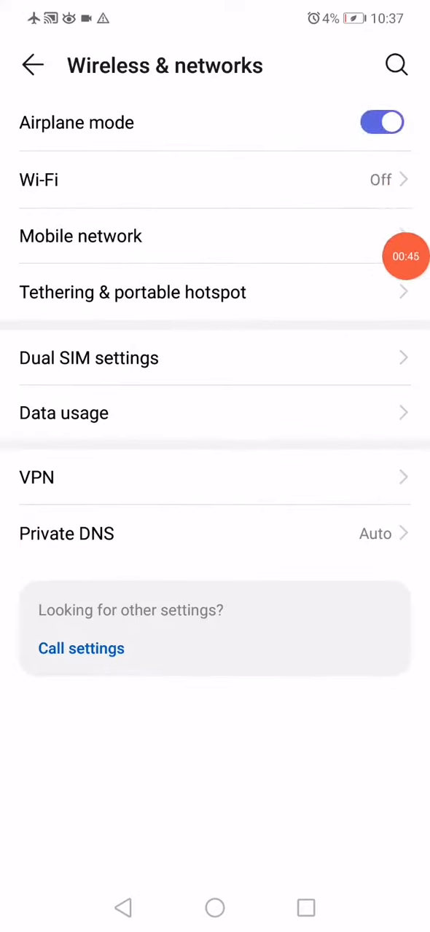
click(382, 123)
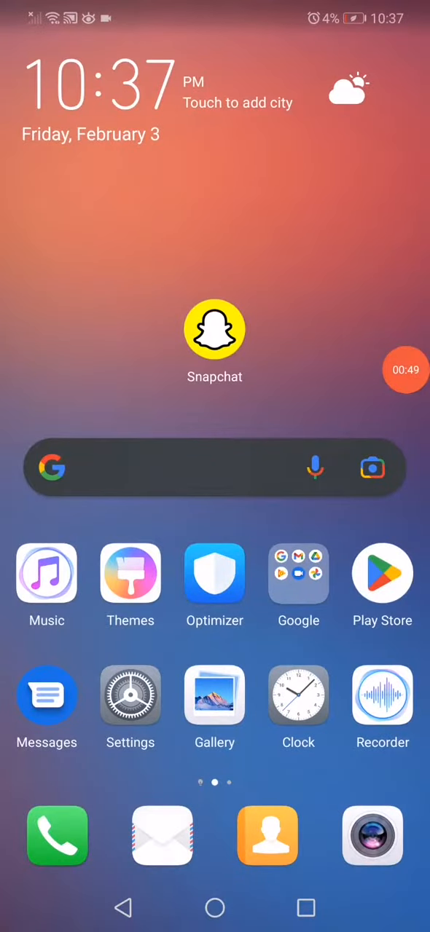
Open Snapchat's Play Store listing showing the available update.
click(215, 329)
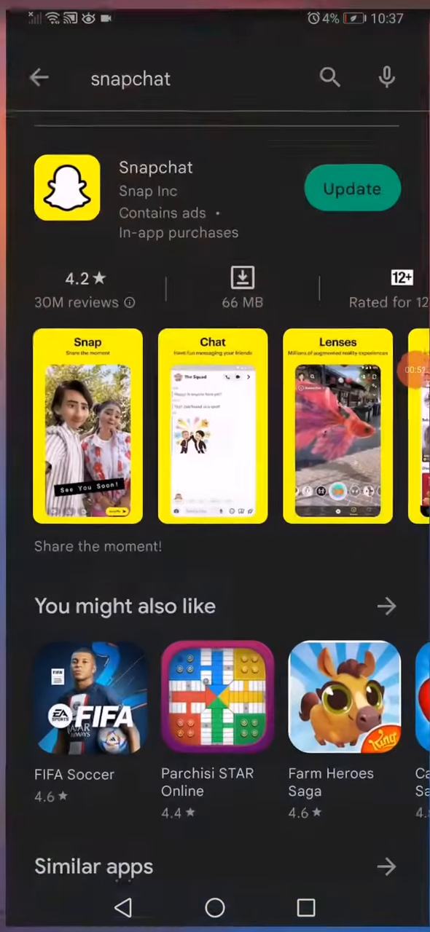
scroll(down, 3)
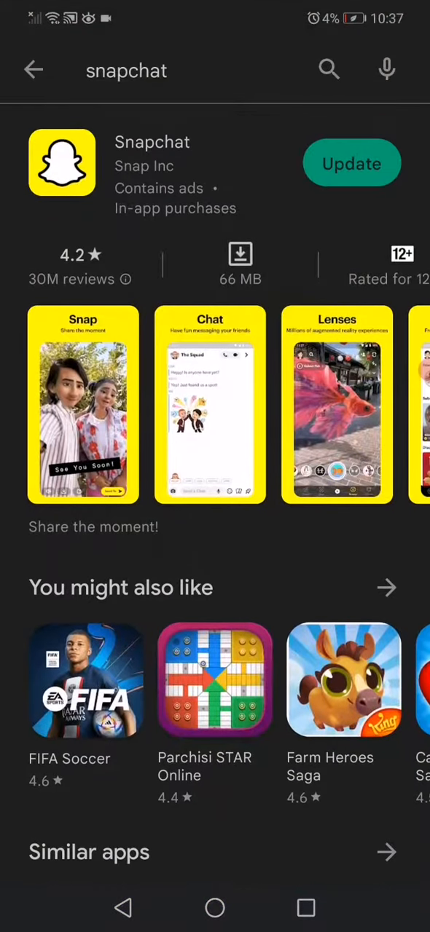